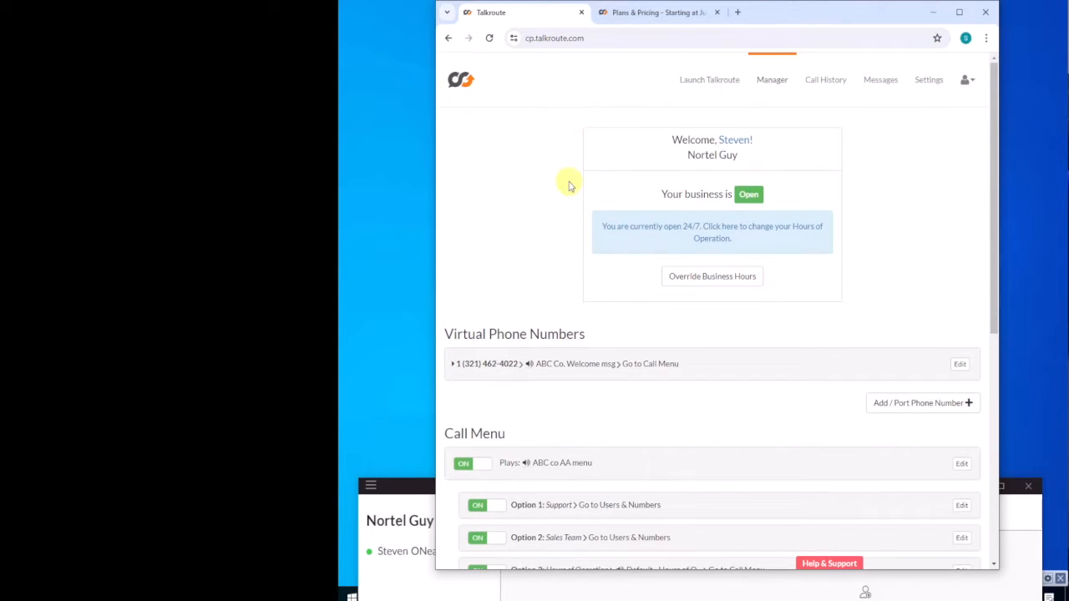
- Edit call menu Option 2 (Sales Team), choosing 5 Minutes as its maximum hold time
scroll("down", 3)
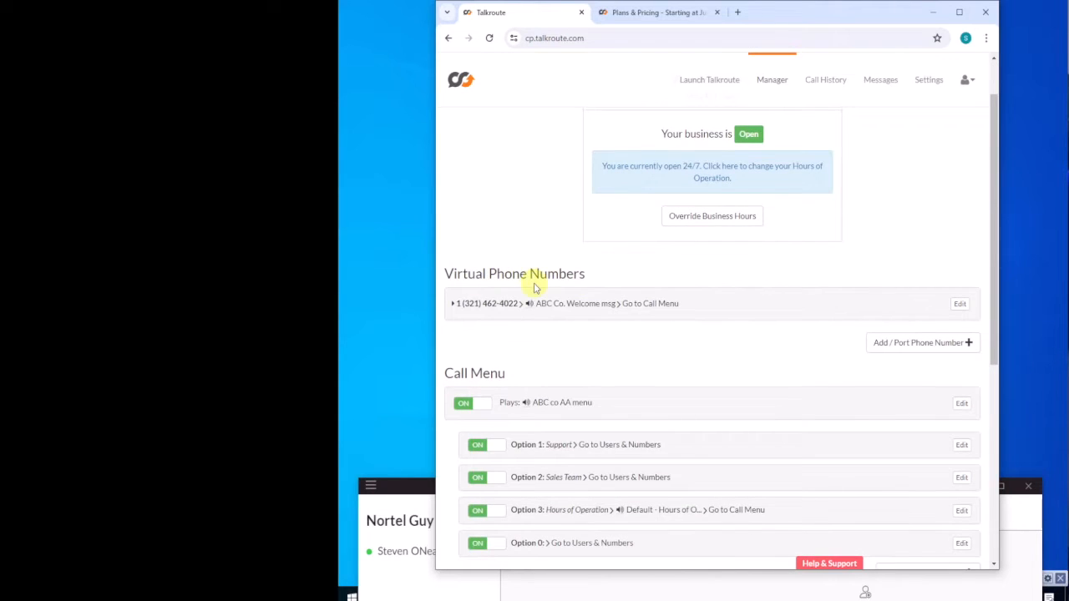
scroll("down", 3)
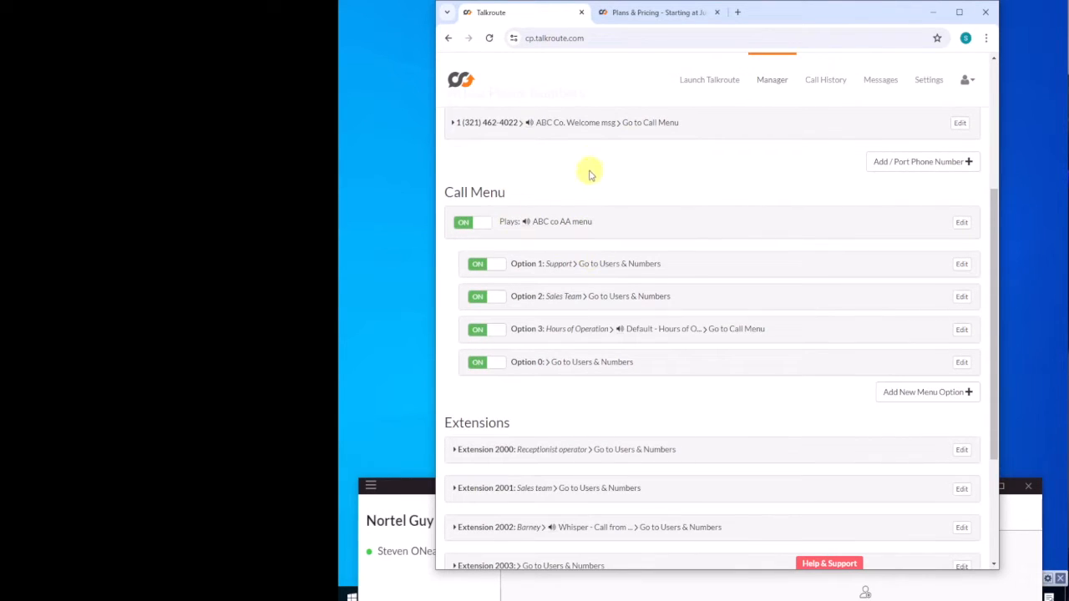
mouse_move(698, 286)
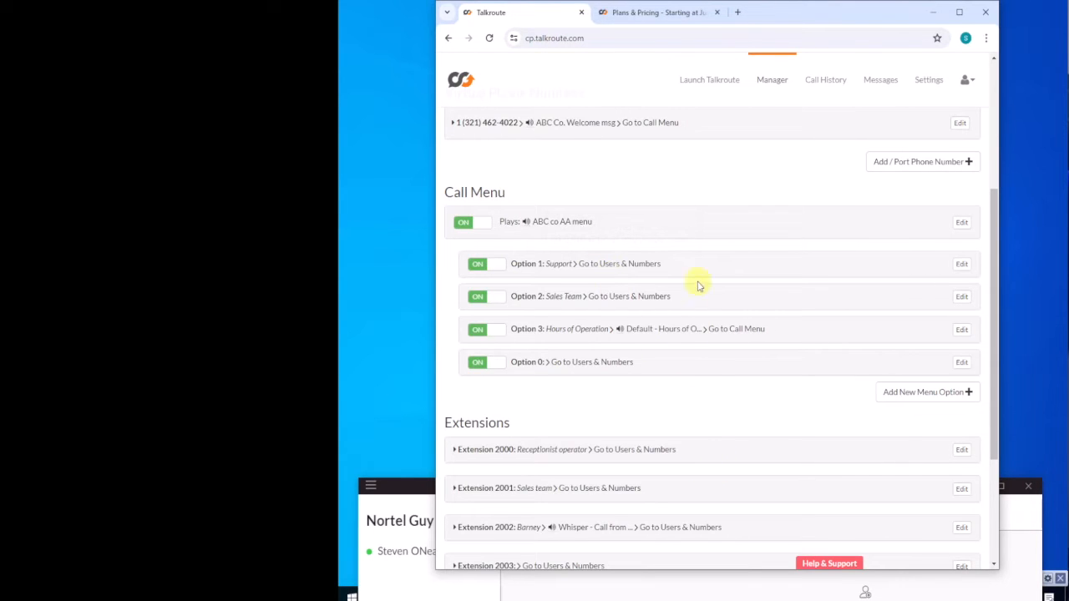
mouse_move(539, 245)
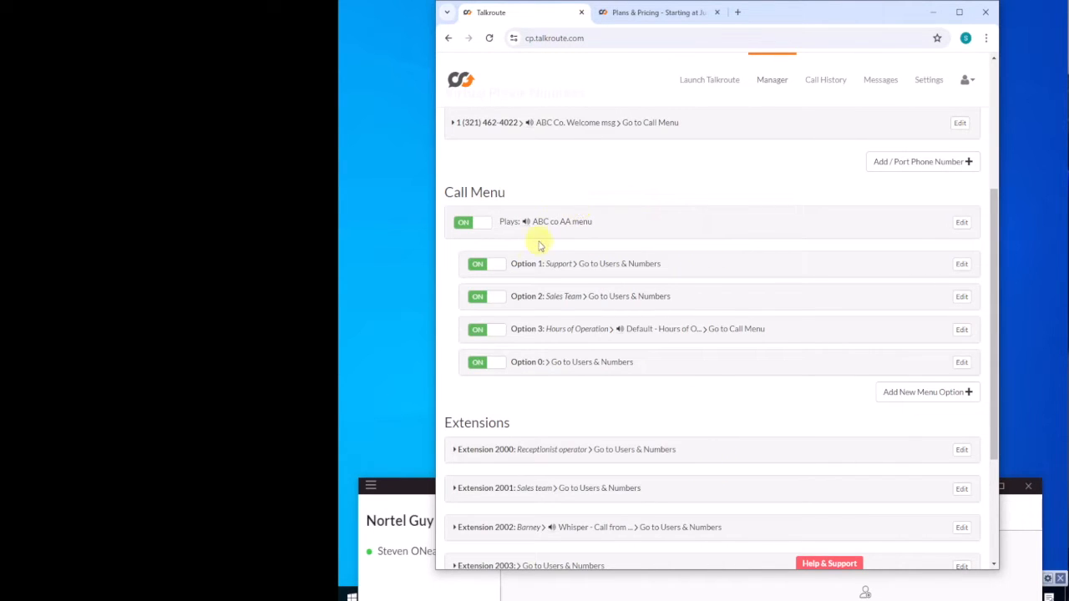
mouse_move(603, 290)
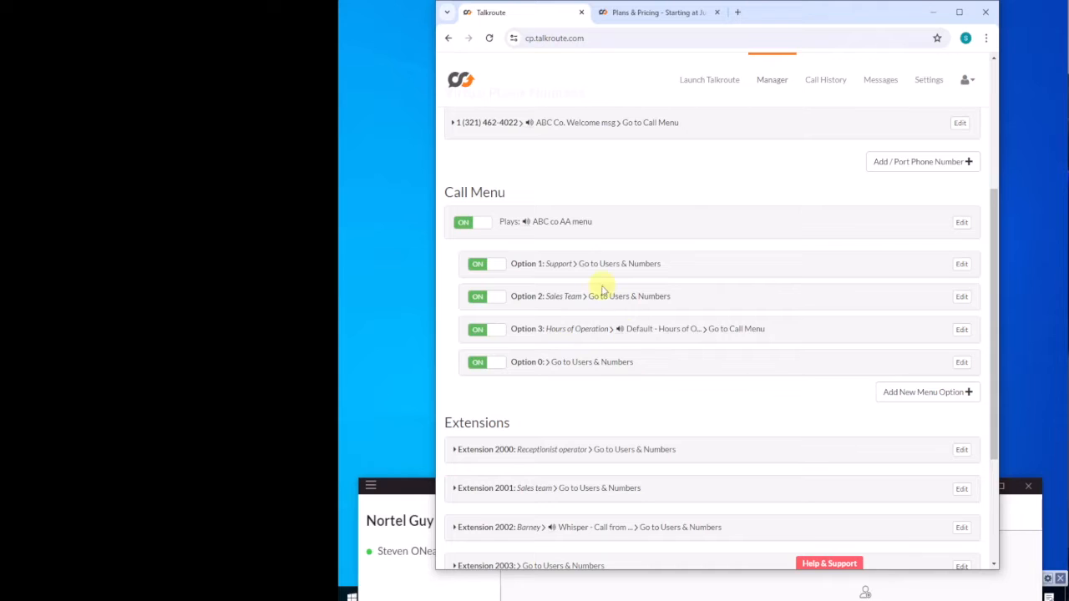
mouse_move(556, 292)
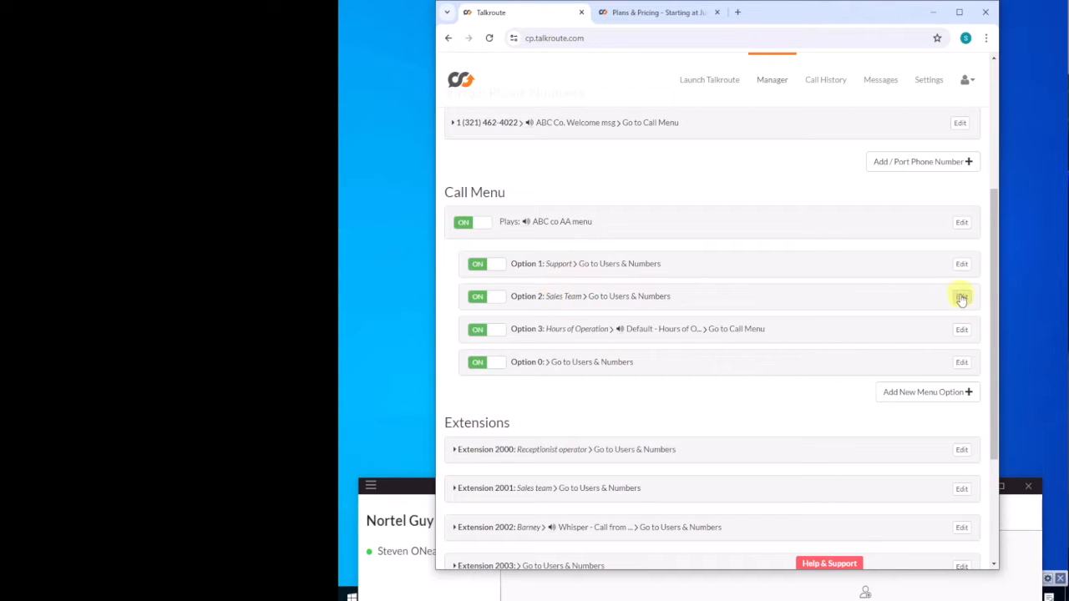
left_click(961, 296)
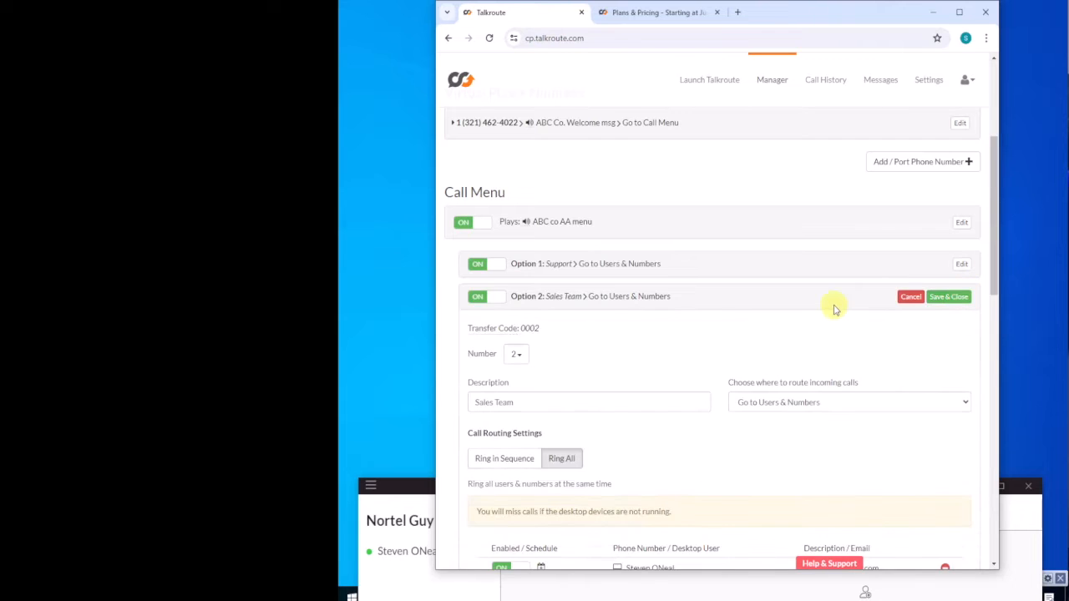
scroll("down", 3)
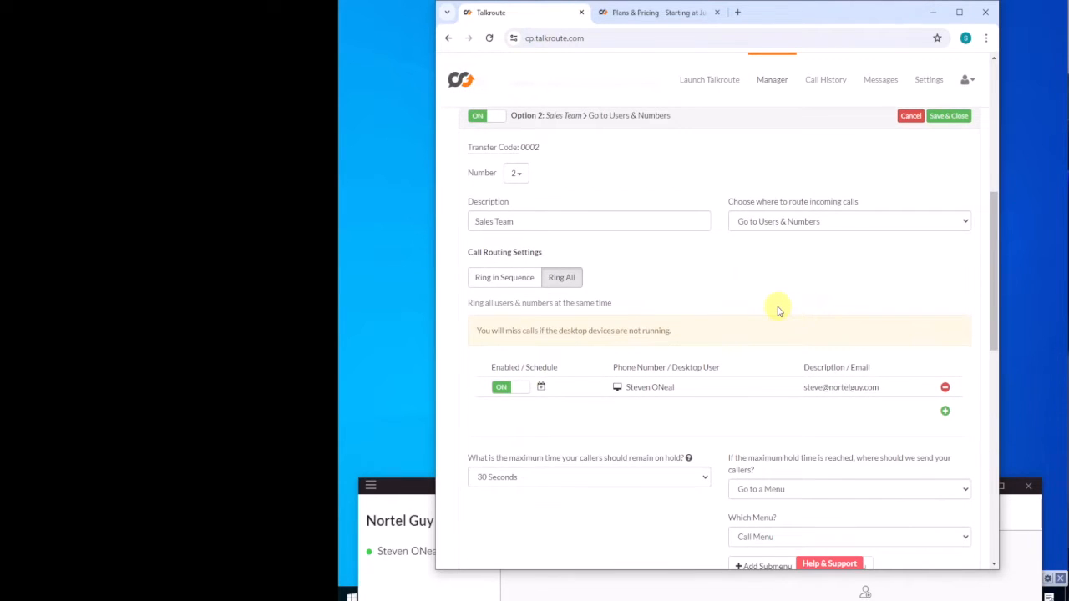
mouse_move(777, 288)
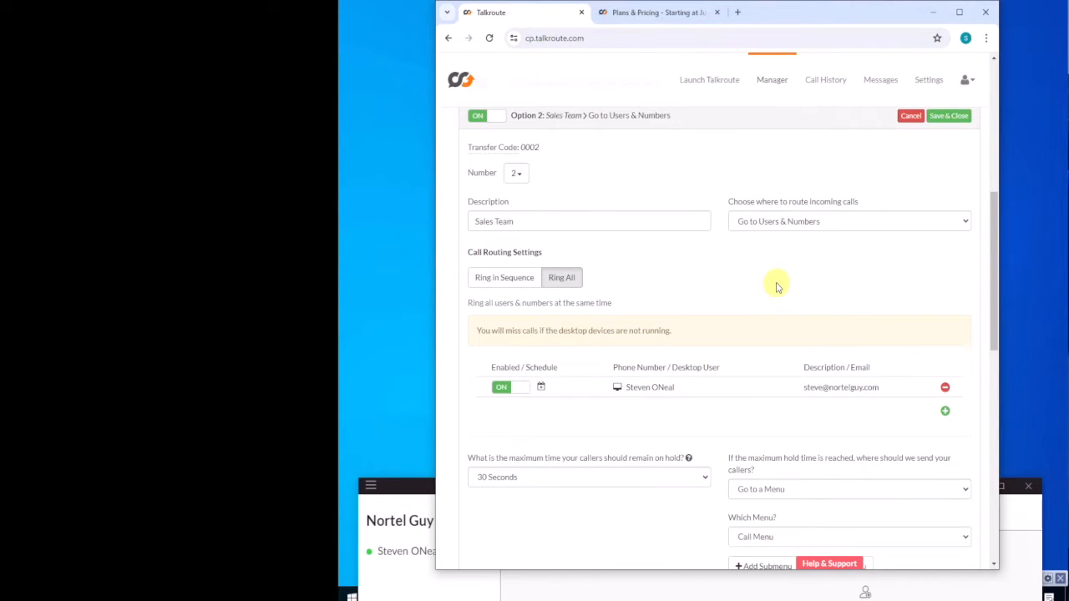
scroll("down", 3)
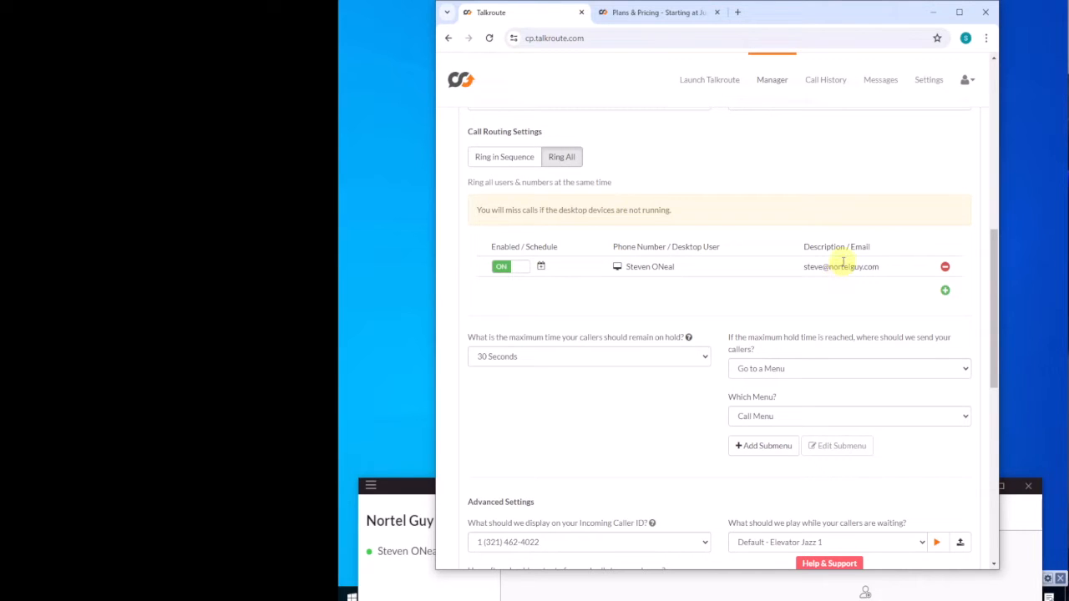
mouse_move(767, 245)
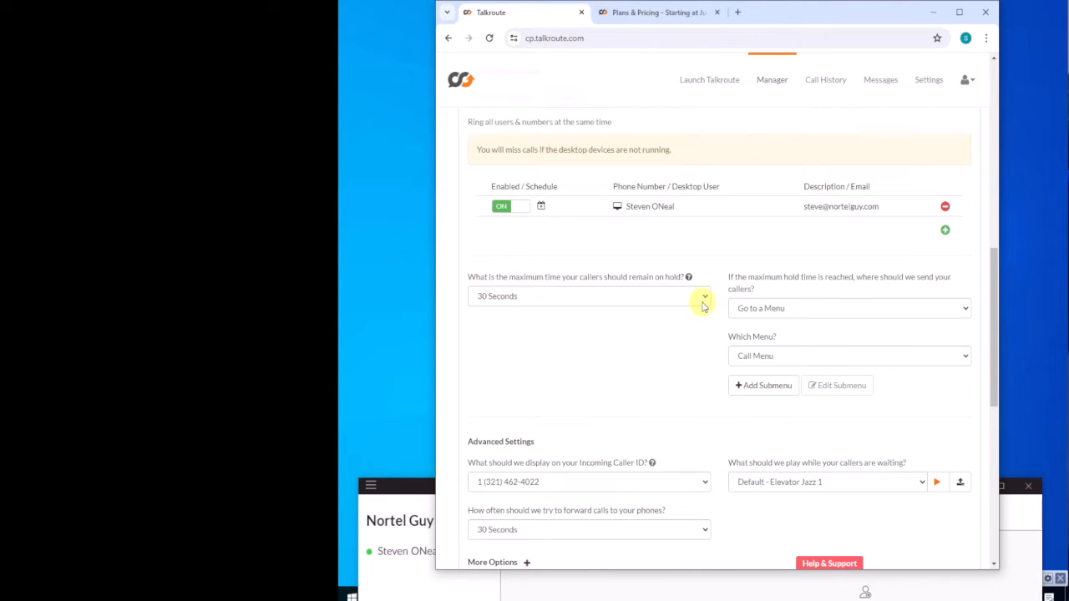
mouse_move(706, 299)
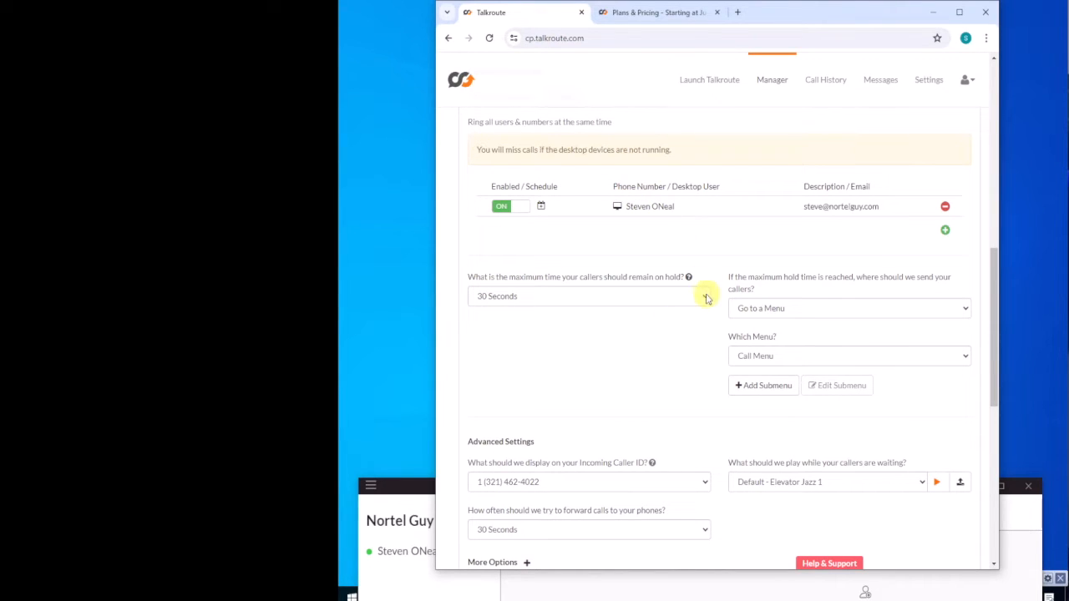
left_click(589, 296)
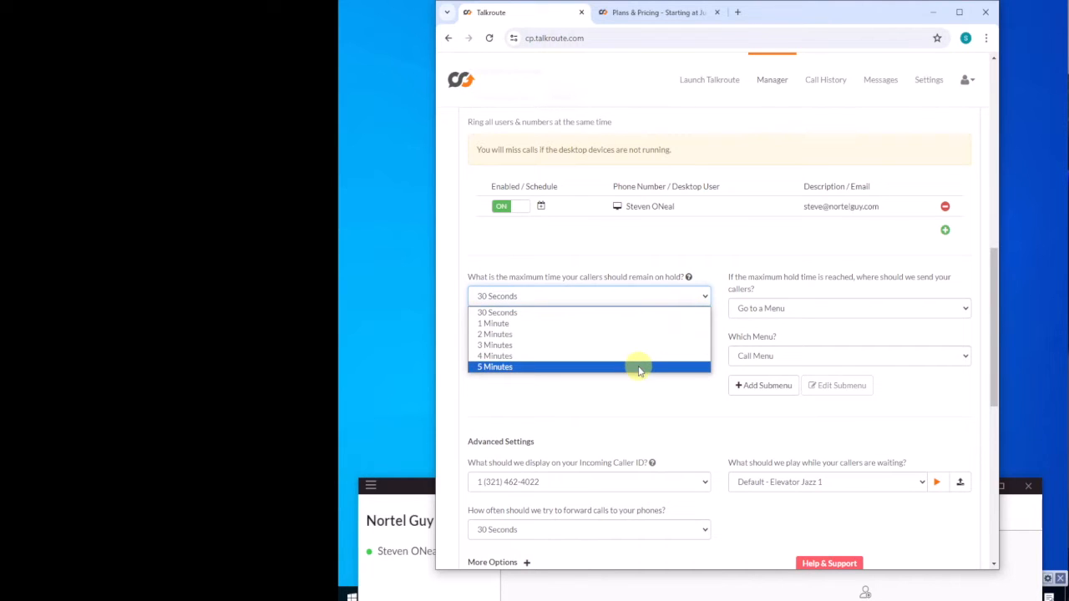
left_click(494, 366)
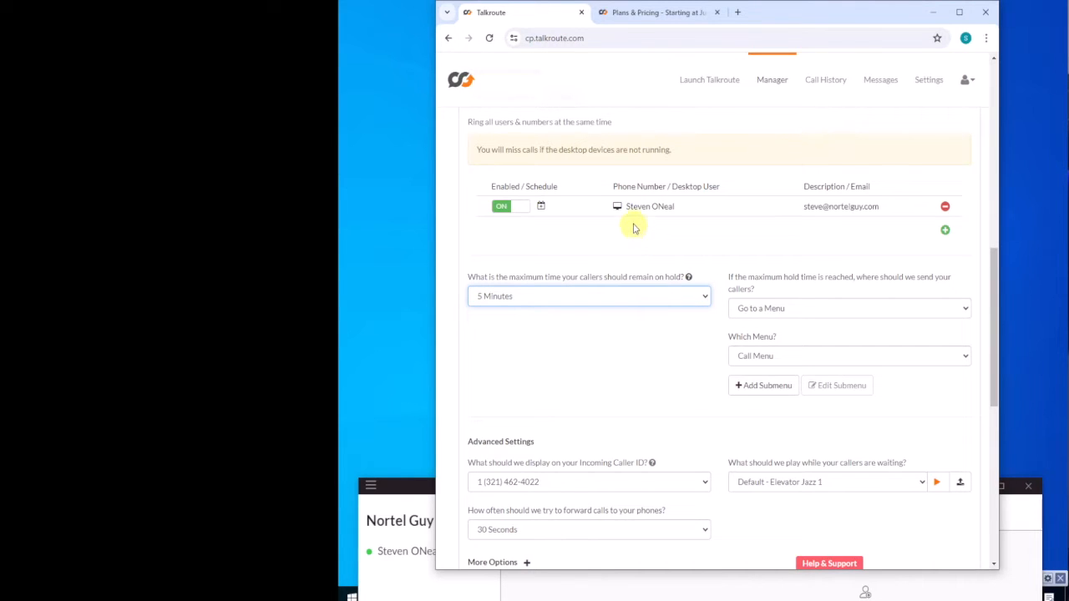
mouse_move(619, 216)
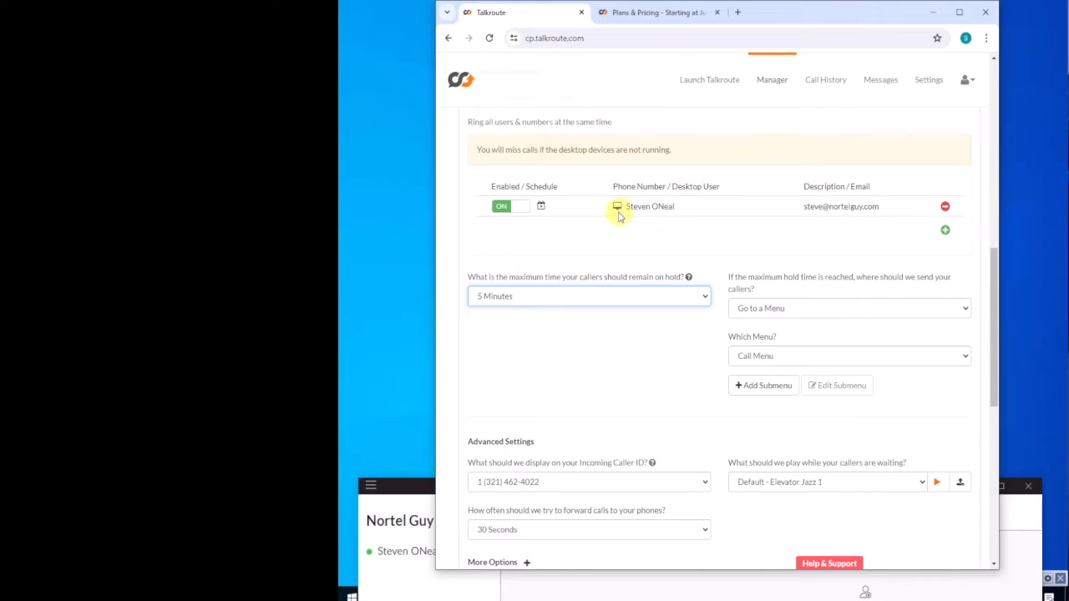
mouse_move(725, 215)
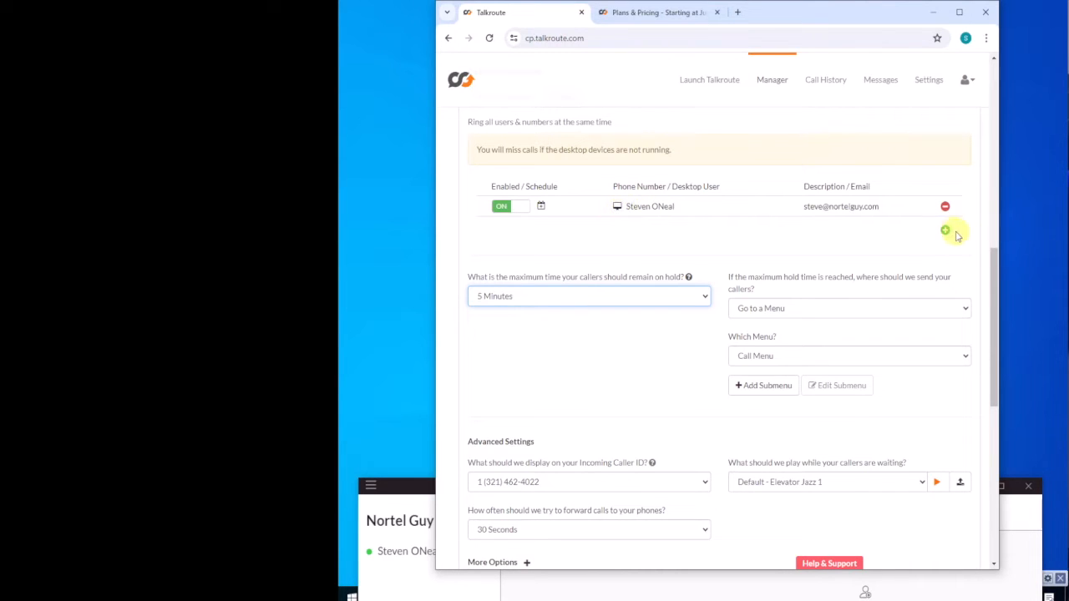
left_click(945, 230)
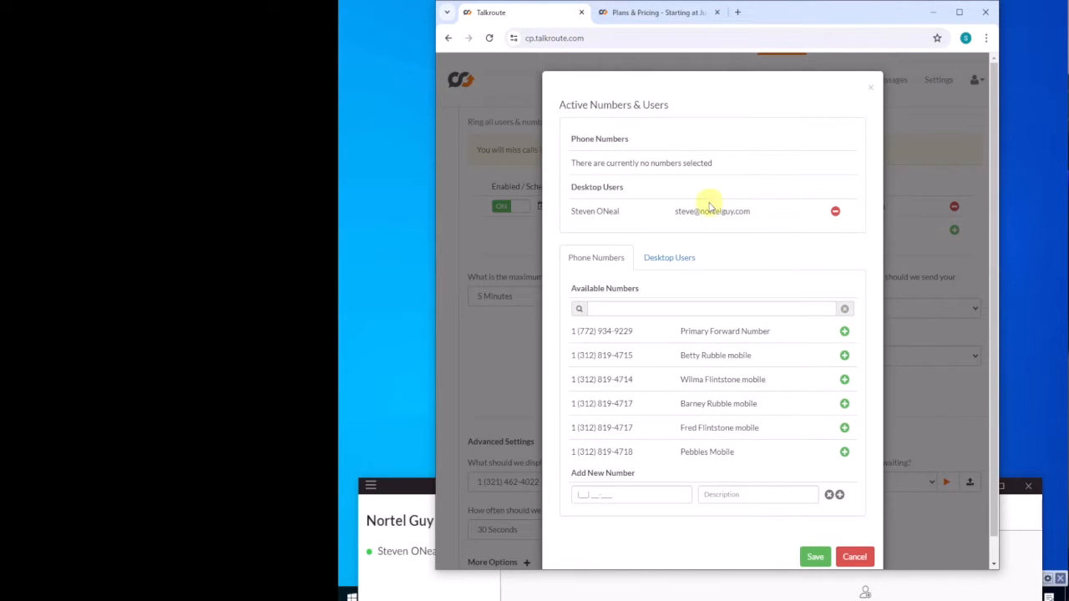
left_click(669, 257)
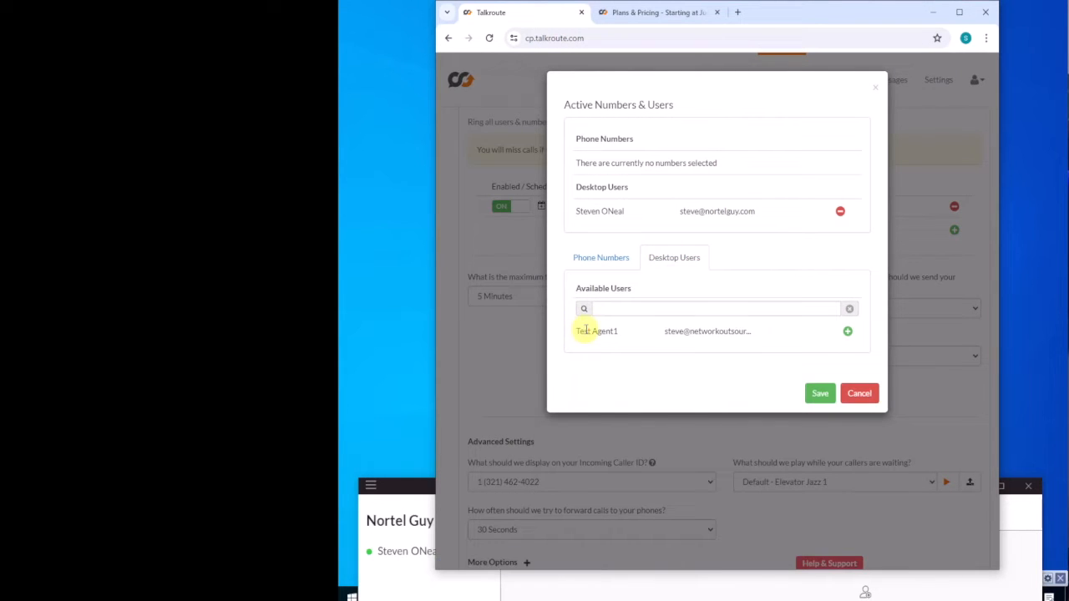
left_click(847, 331)
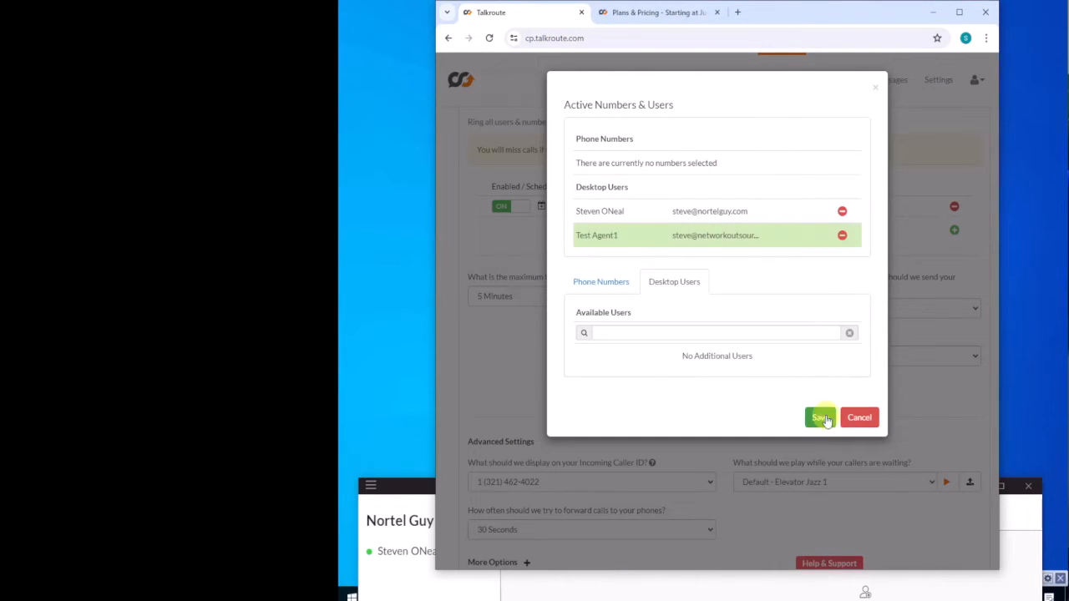
left_click(820, 417)
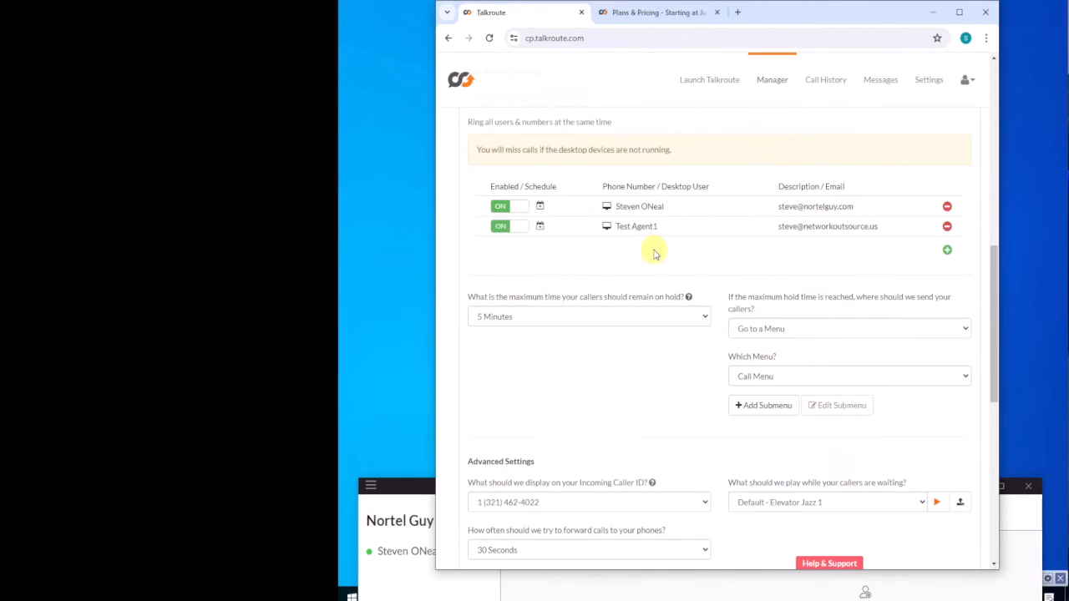
mouse_move(719, 244)
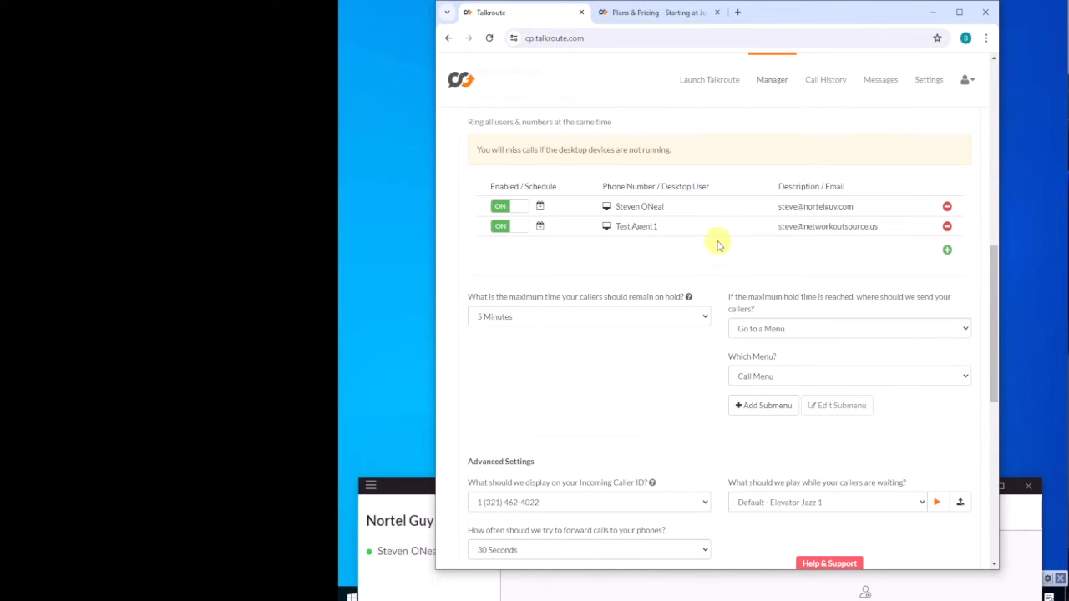
mouse_move(698, 260)
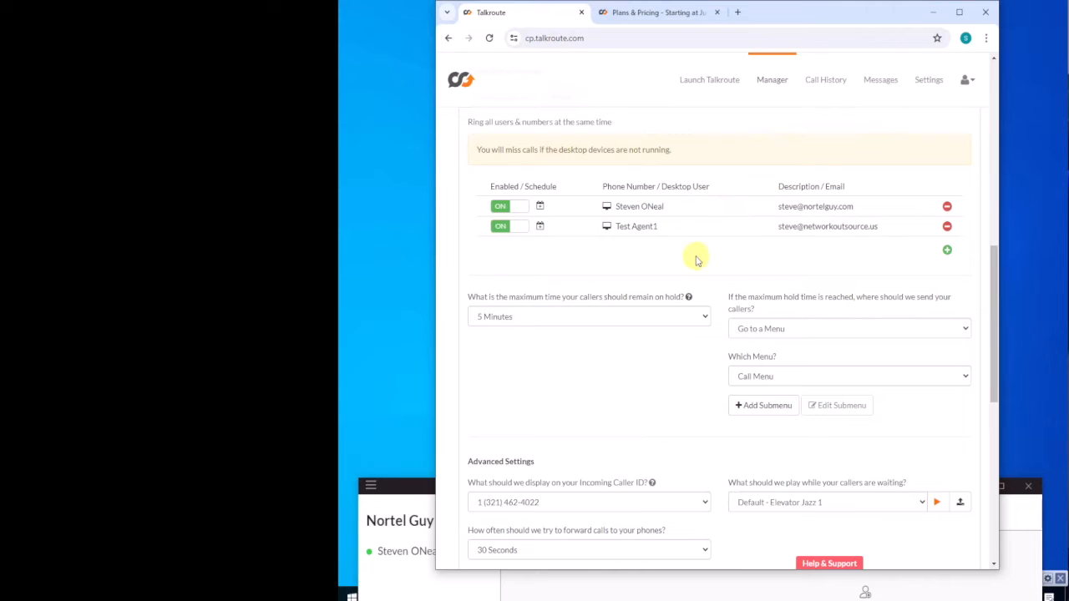
mouse_move(477, 325)
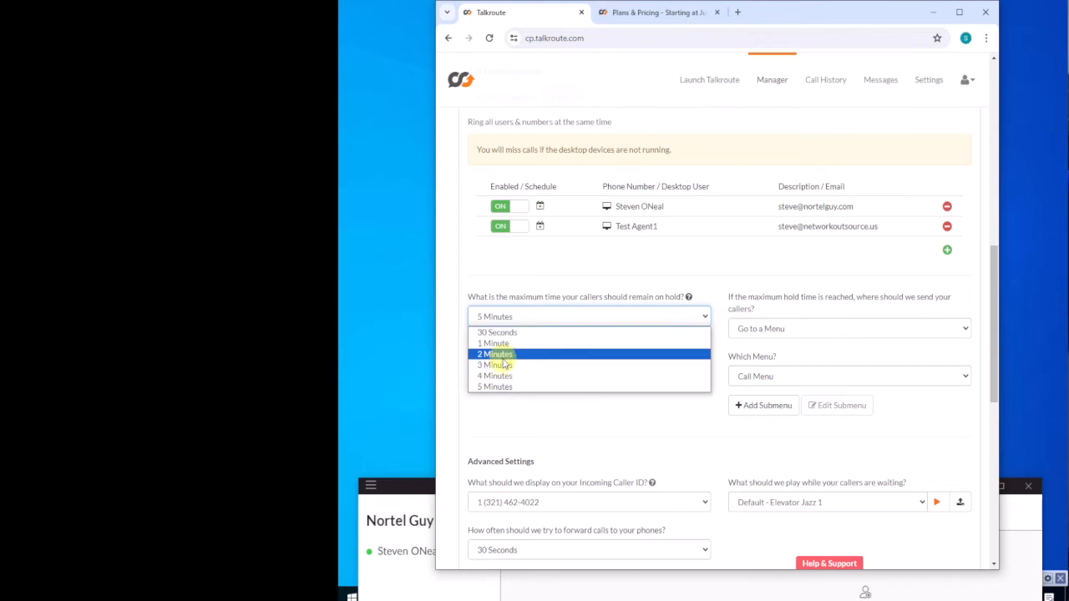
mouse_move(494, 365)
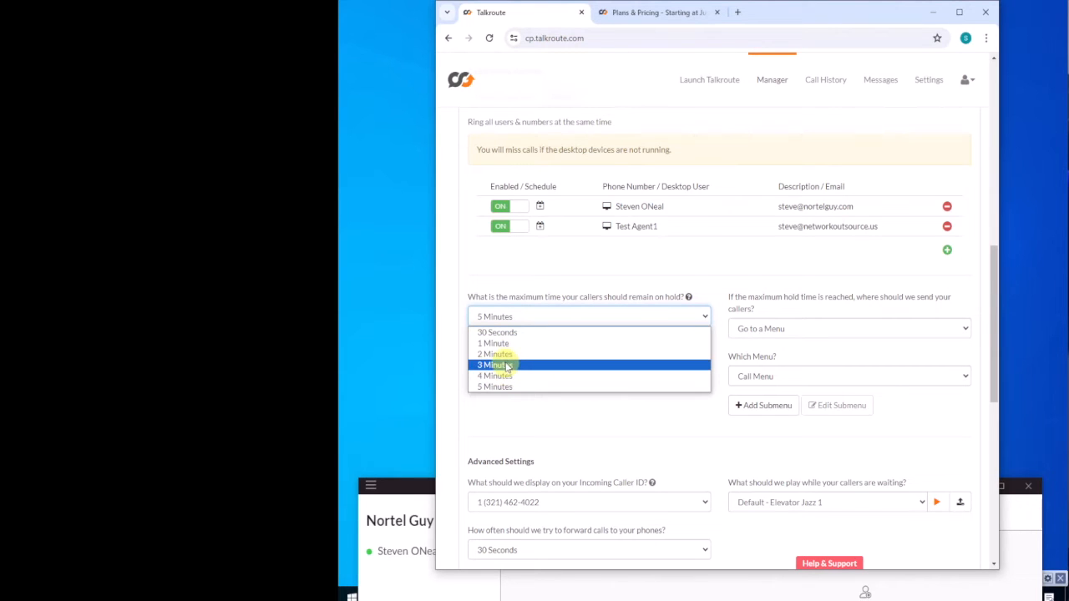
- Pick 3 Minutes as the Sales Team option's maximum hold time
left_click(494, 365)
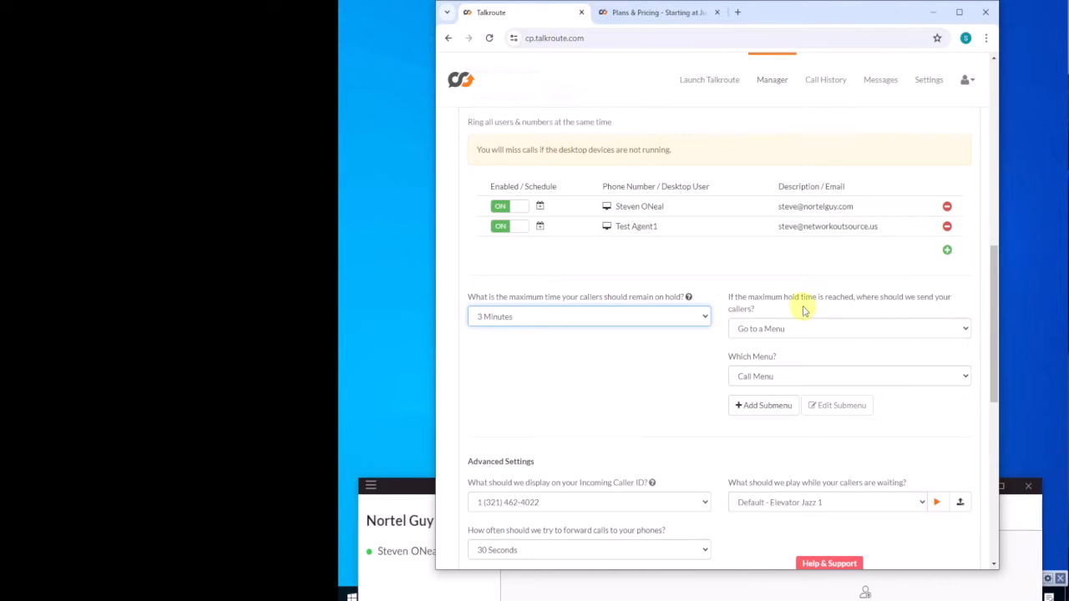
left_click(848, 329)
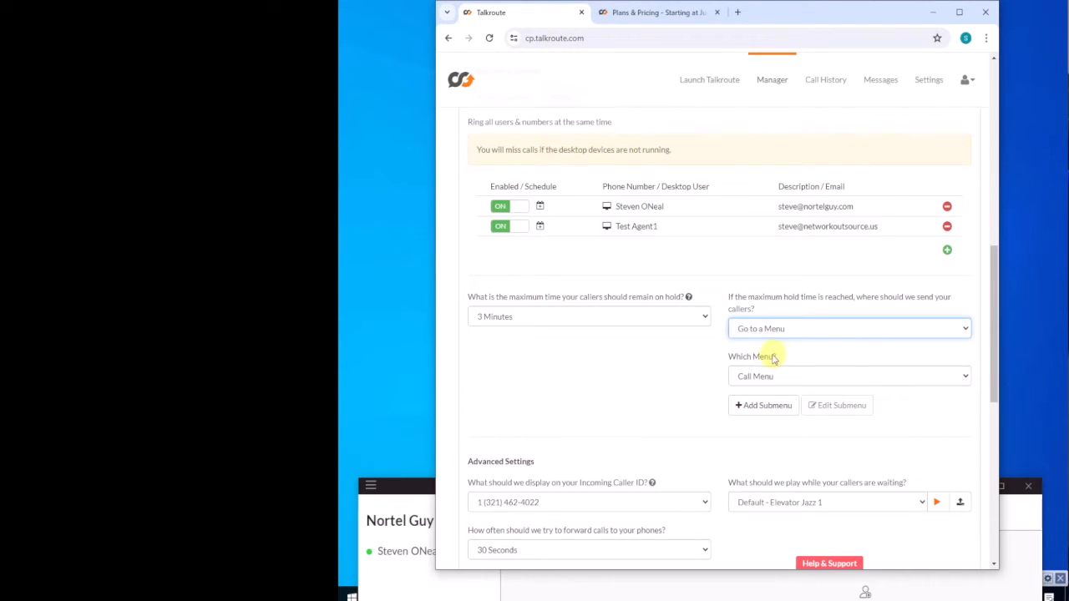
mouse_move(777, 379)
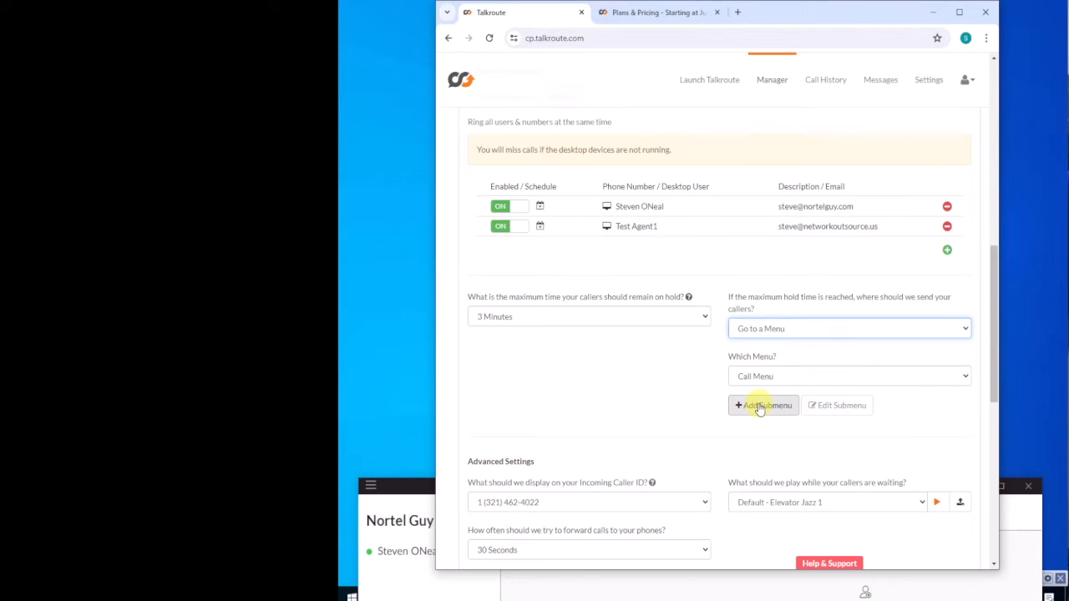
mouse_move(660, 419)
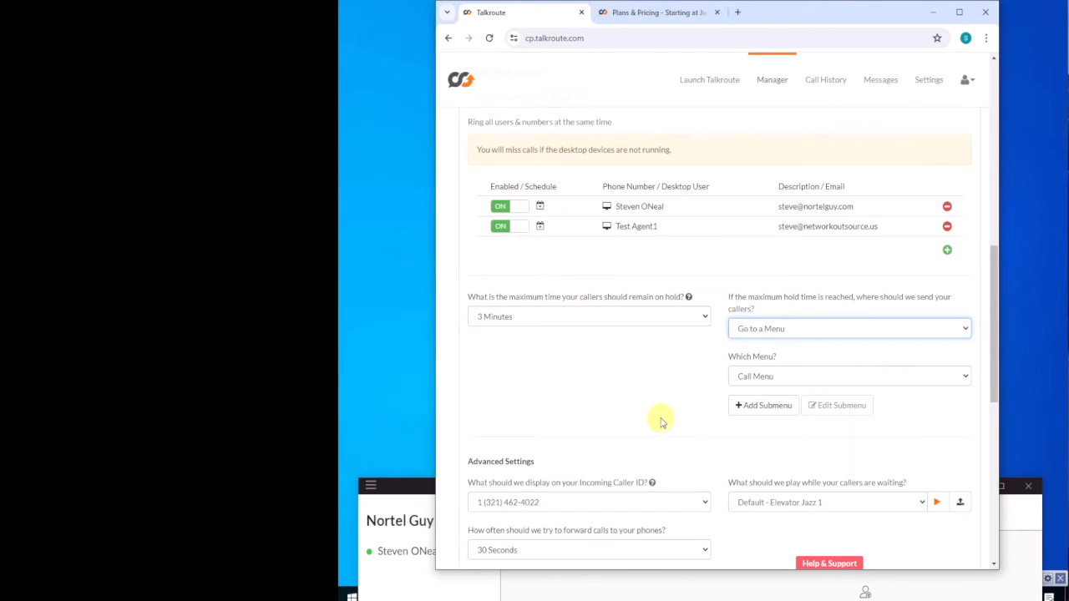
mouse_move(877, 405)
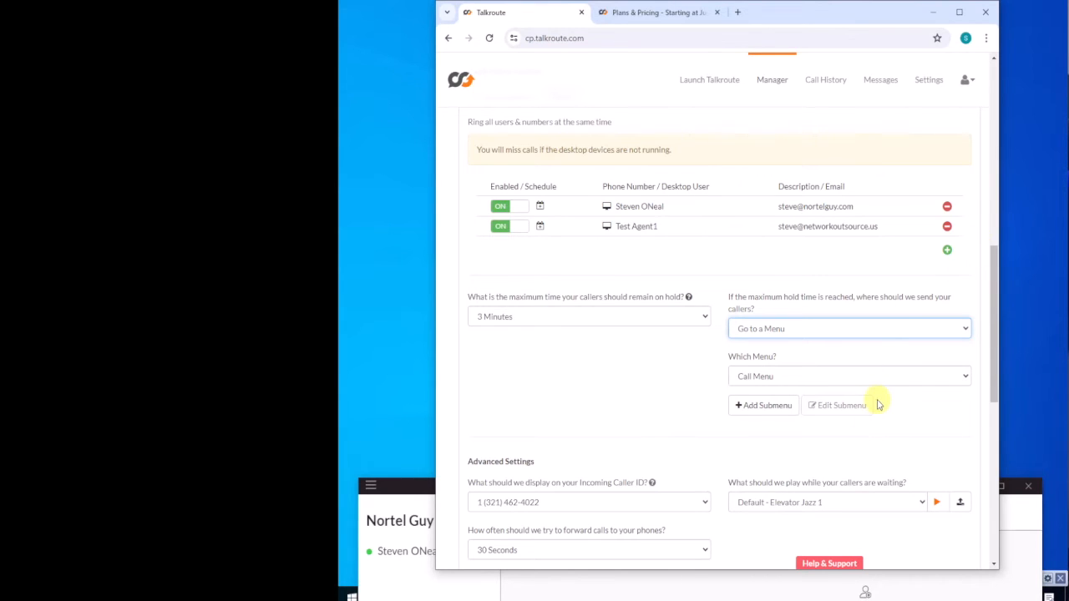